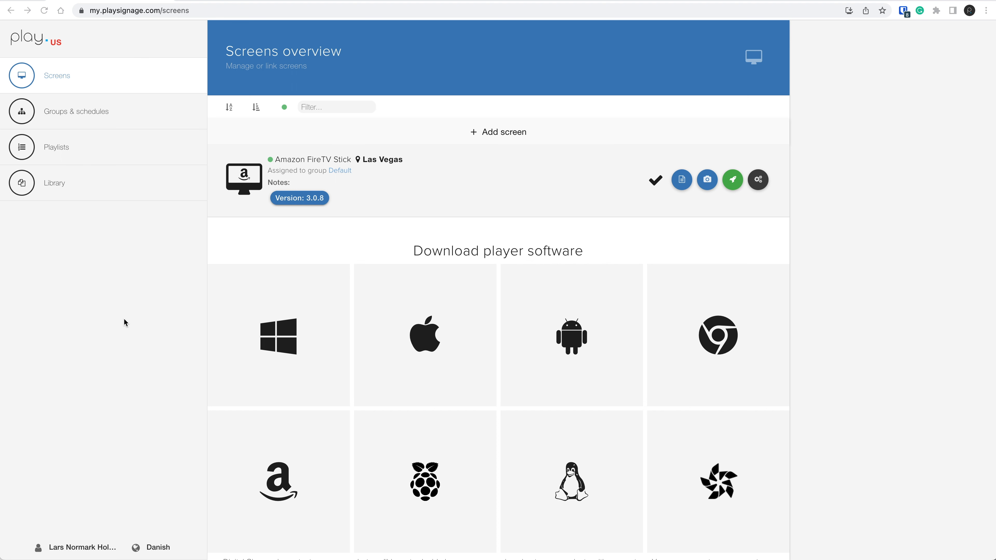
mouse_move(130, 323)
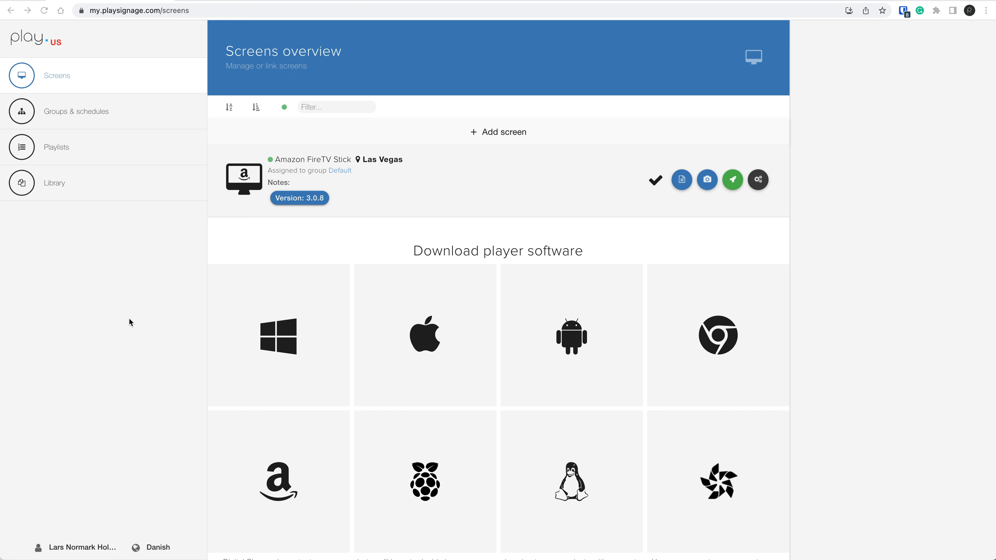
mouse_move(133, 320)
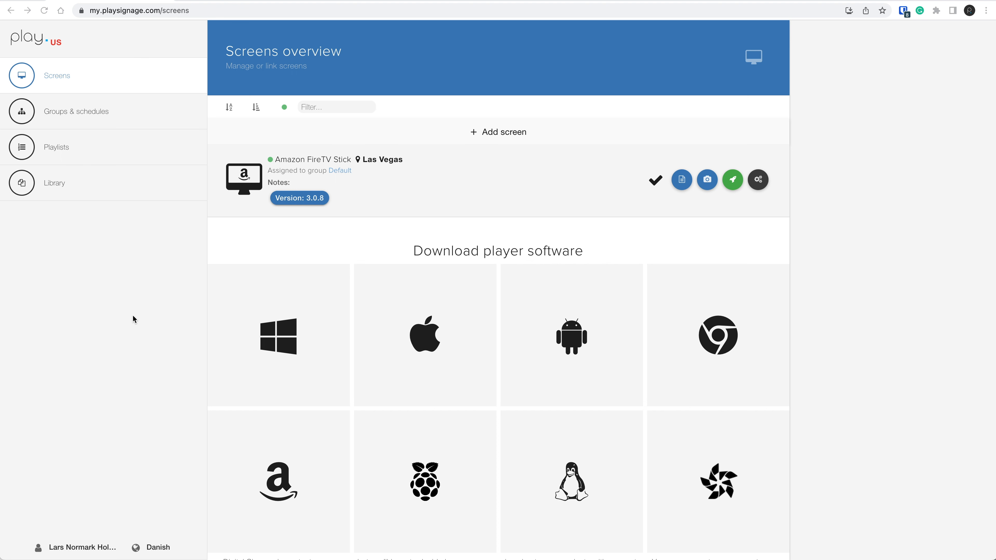
mouse_move(134, 318)
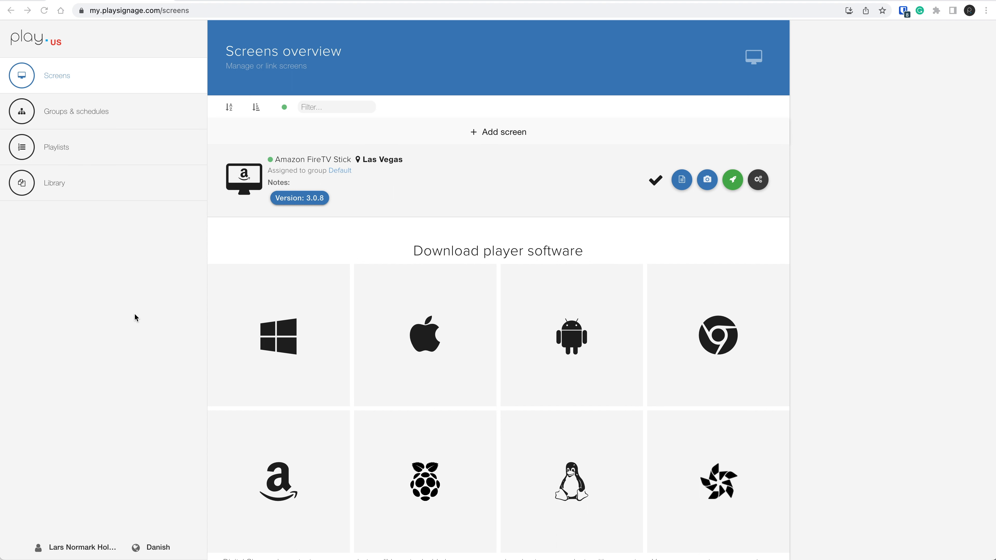
mouse_move(132, 316)
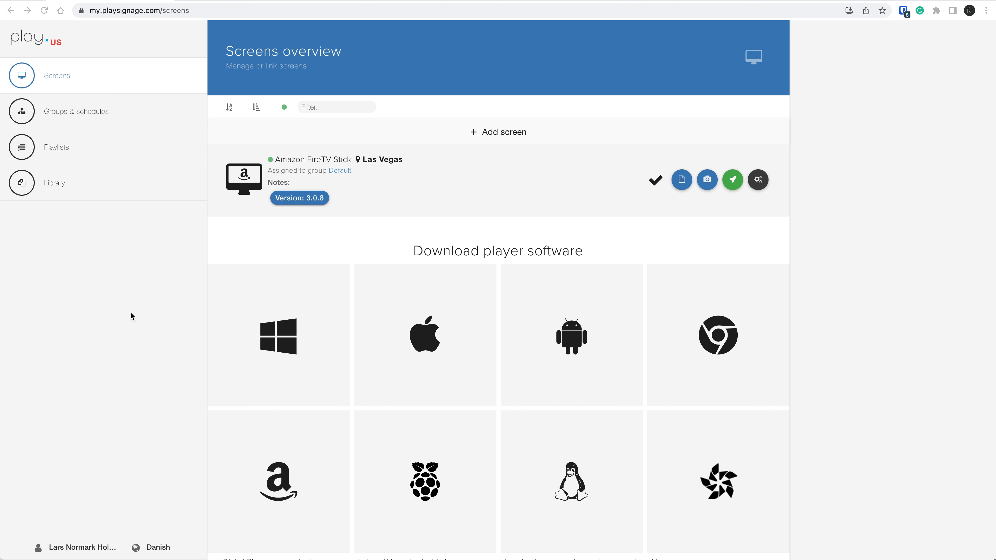
Step: Bring up Slide 1's settings in the Advertising playlist with slide conditions expanded, browsing Time Range and Screen
click(57, 147)
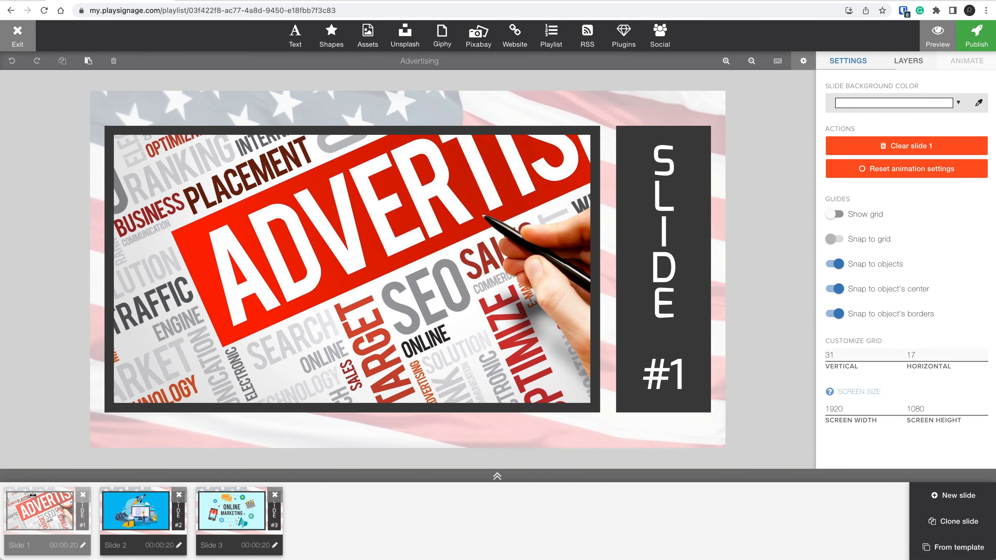
click(81, 546)
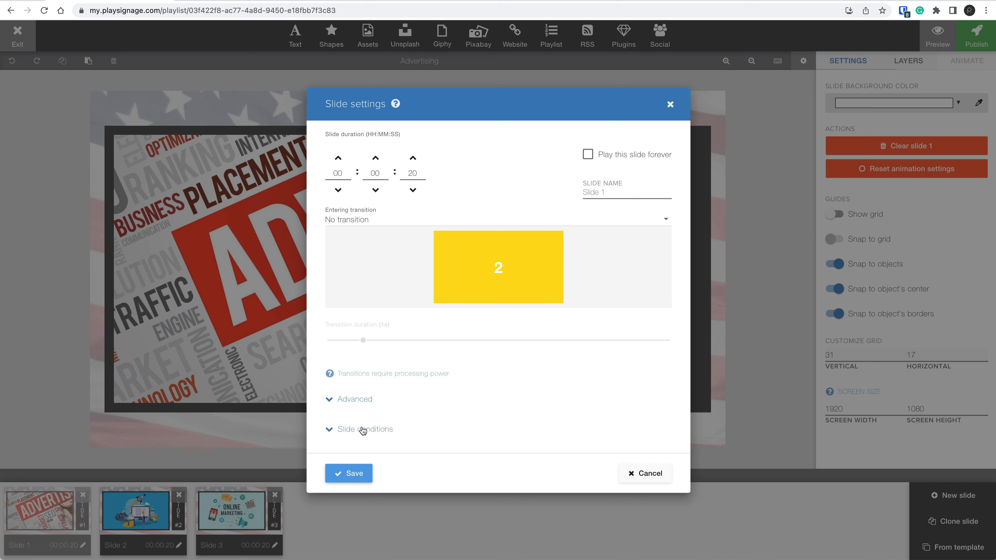
click(359, 429)
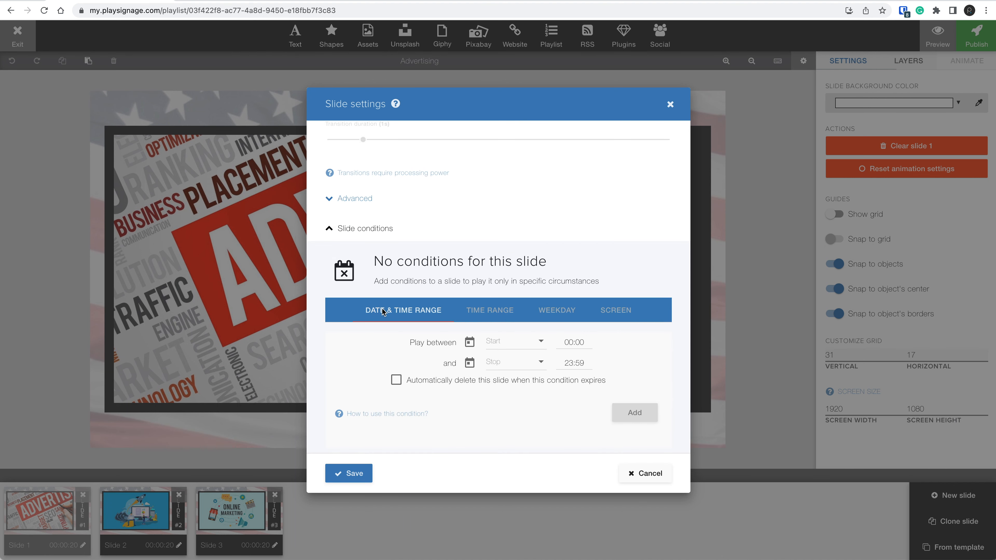
click(489, 310)
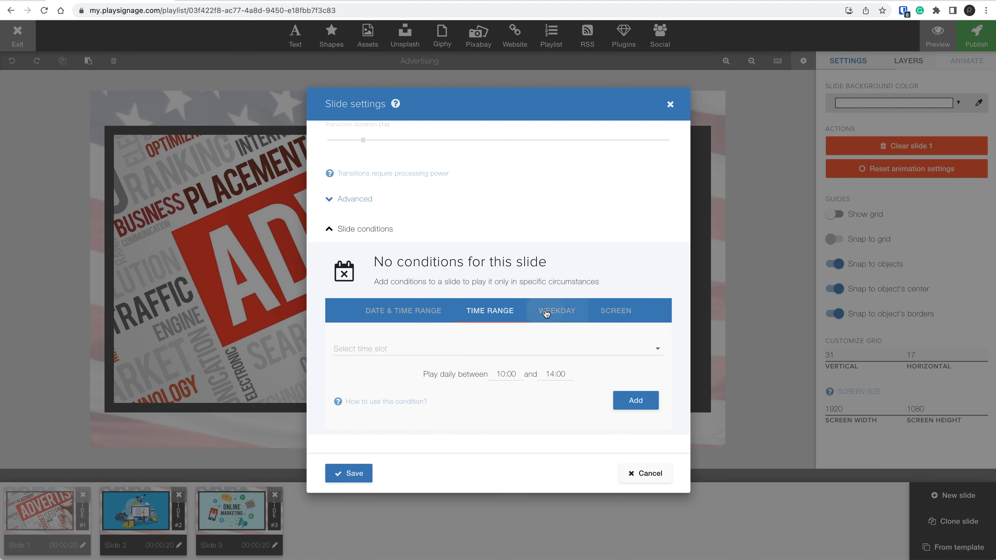
click(557, 311)
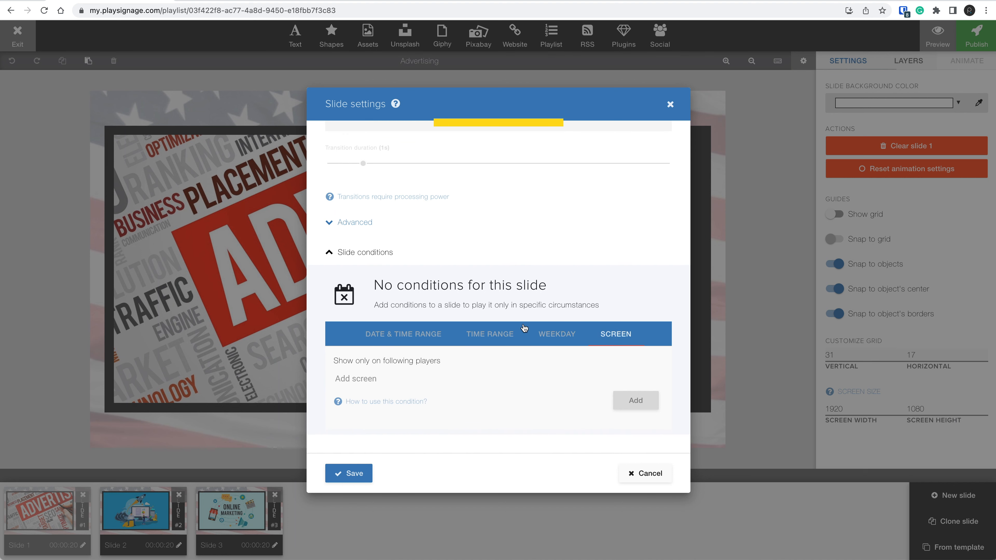
Step: Add a 2023-03-27 to 2023-03-28 date-range condition to Slide 1, then delete it
click(403, 334)
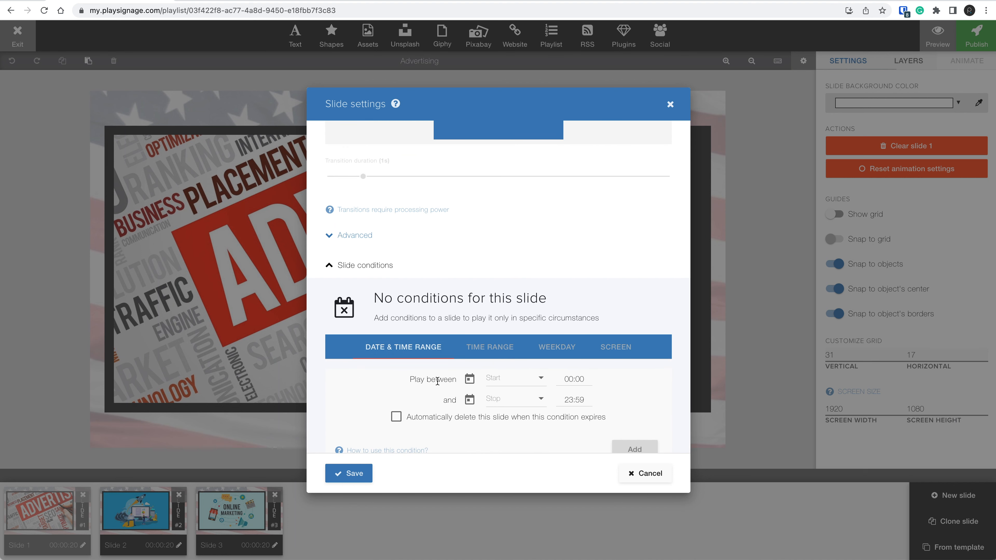
click(515, 378)
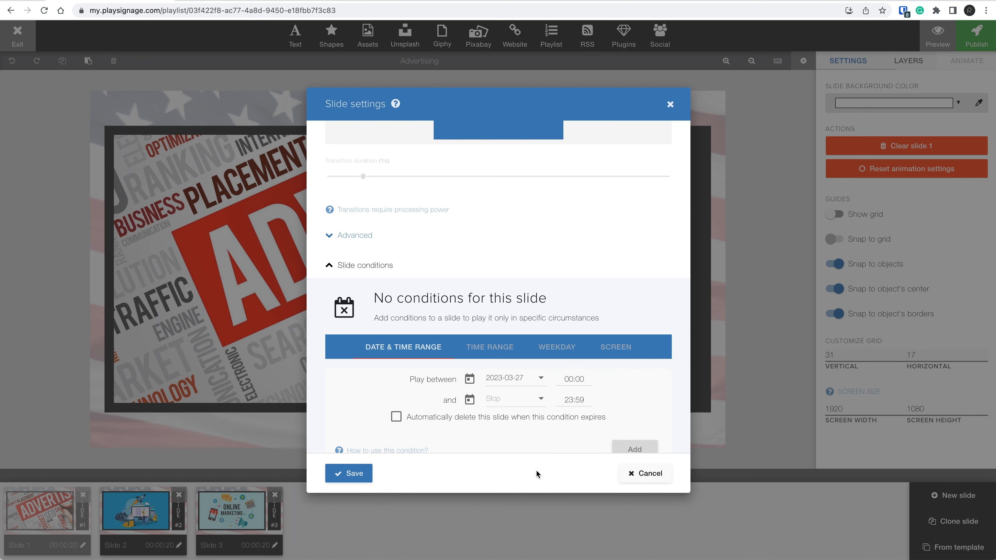
click(469, 380)
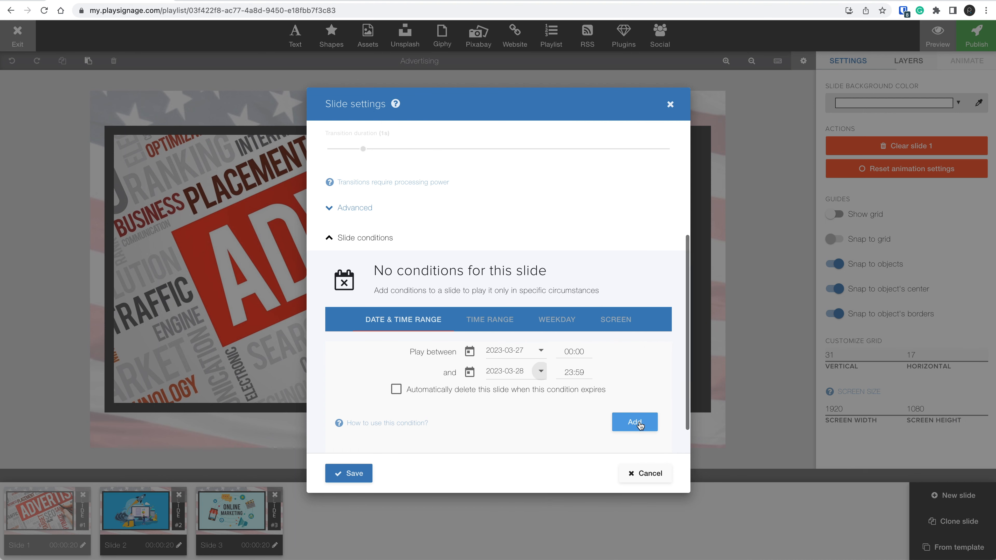
click(634, 421)
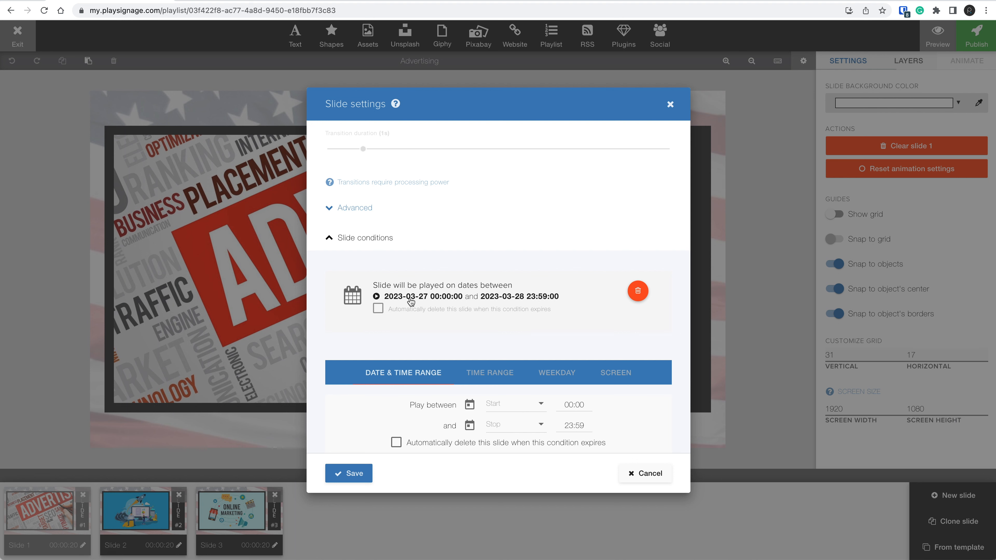
mouse_move(547, 301)
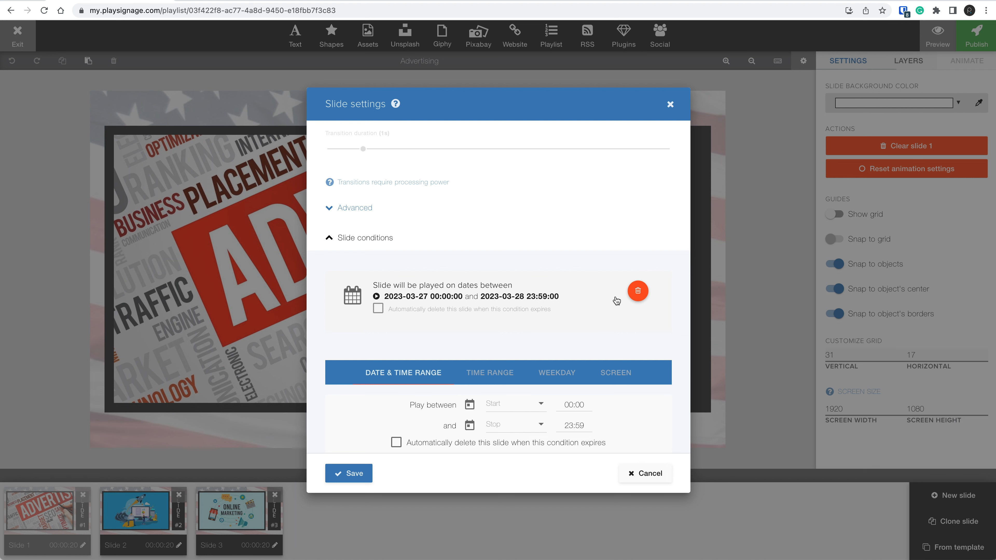
click(638, 291)
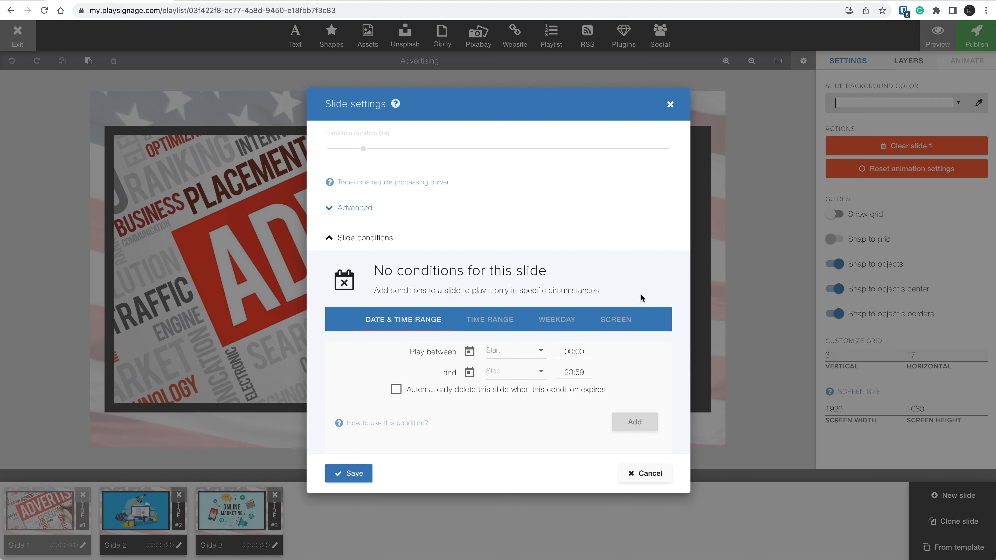
mouse_move(489, 323)
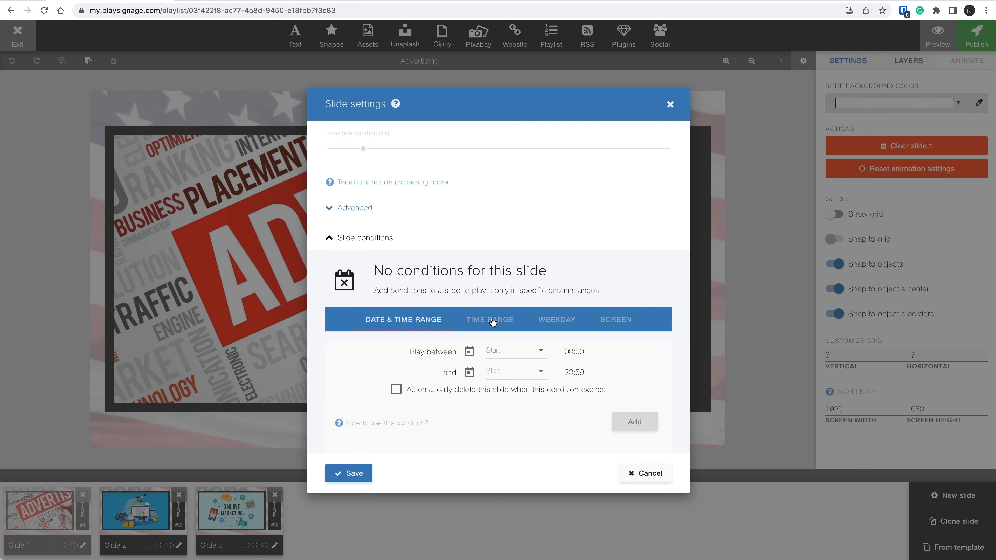
Step: Add a daily time-range condition so Slide 1 plays every day from 12:00 to 13:00
click(490, 320)
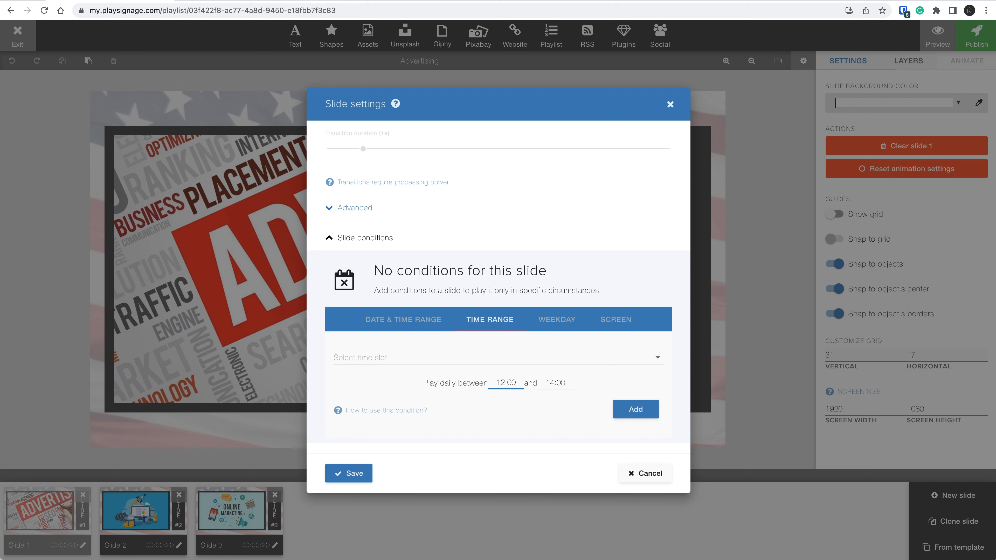
text(13:00)
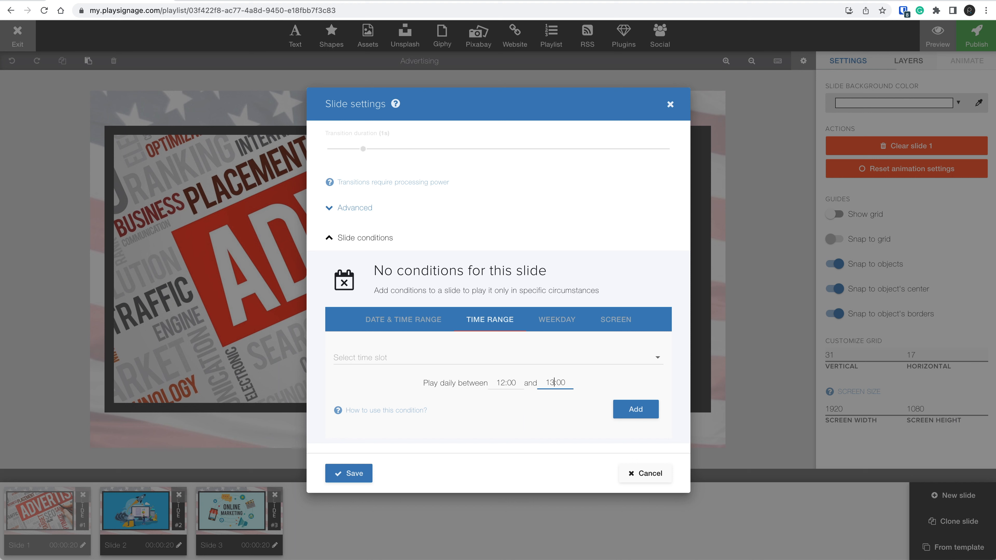
click(635, 409)
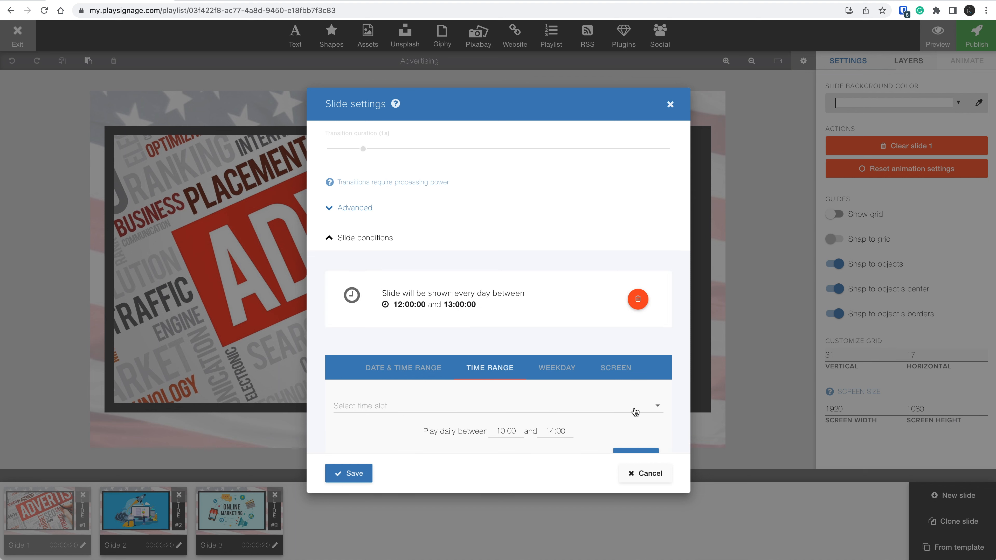
mouse_move(473, 295)
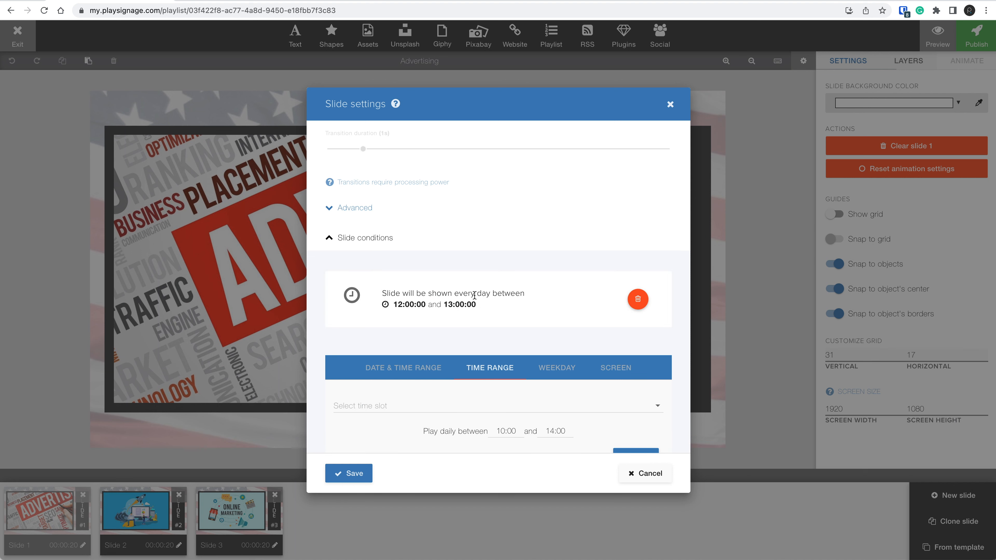
double_click(470, 293)
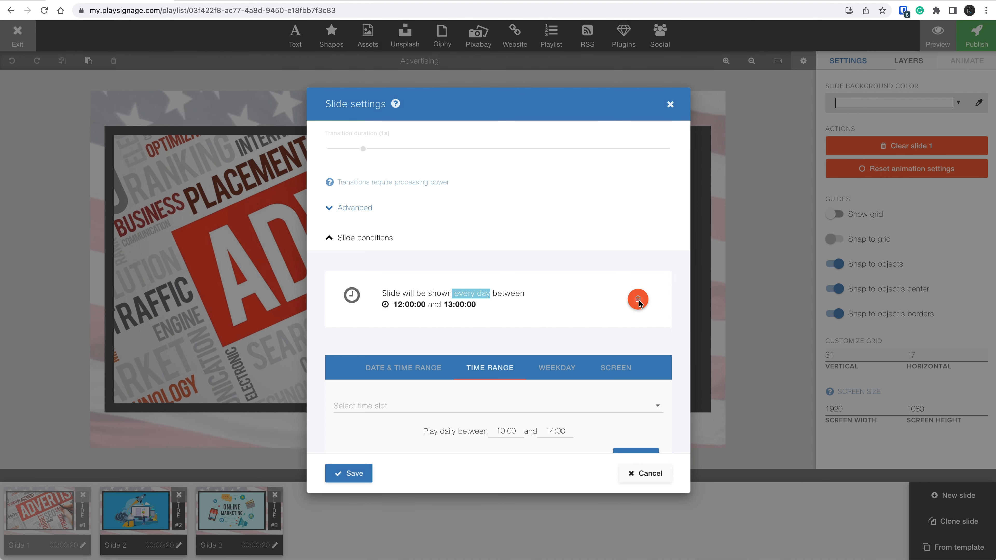
Step: Delete the 12:00–13:00 condition, add a Monday–Wednesday weekday rule, then remove it too
click(637, 299)
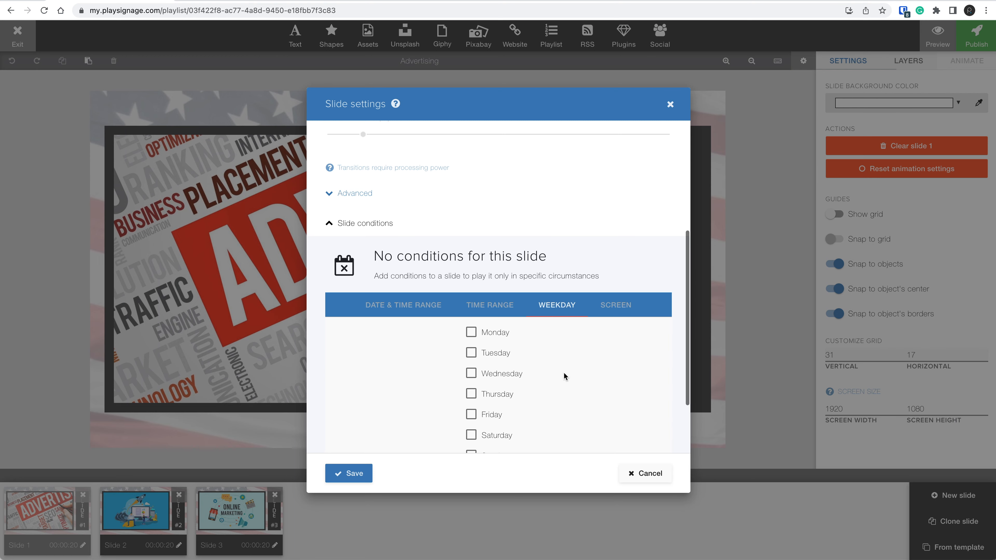
scroll(down, 3)
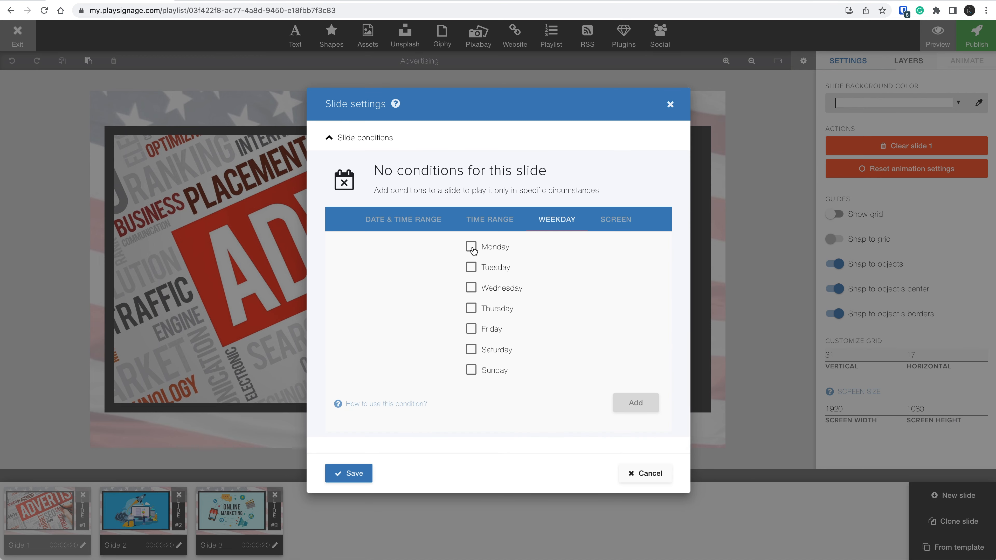
click(470, 266)
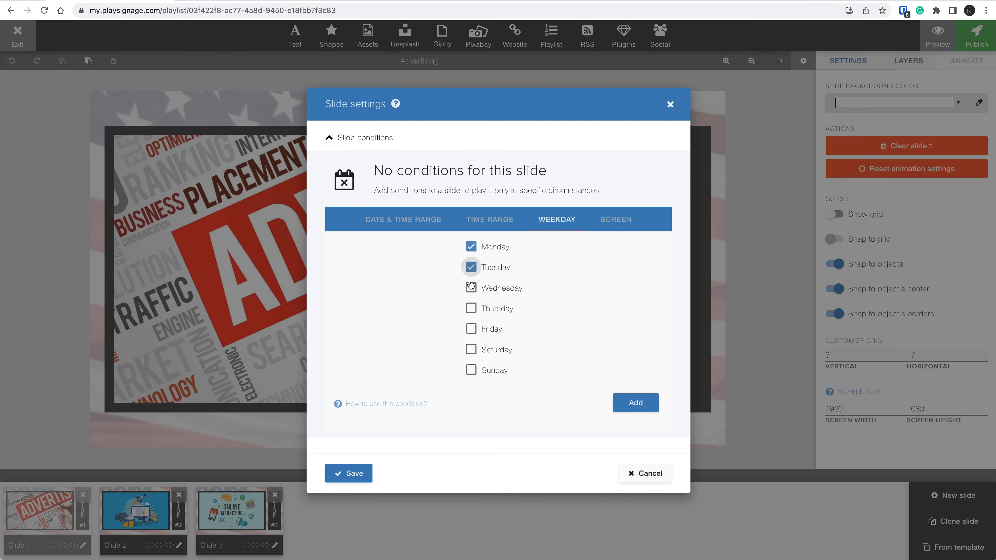
click(471, 288)
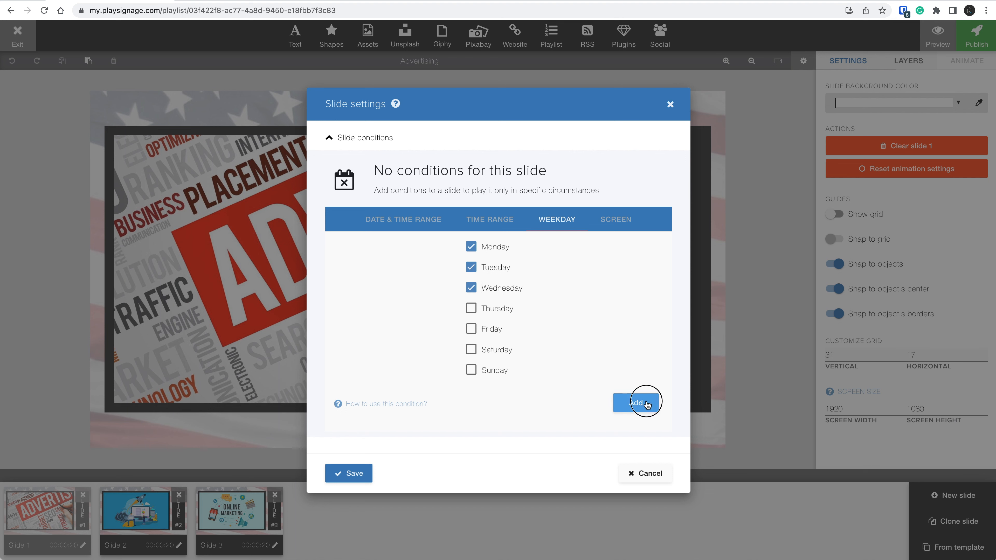
click(637, 402)
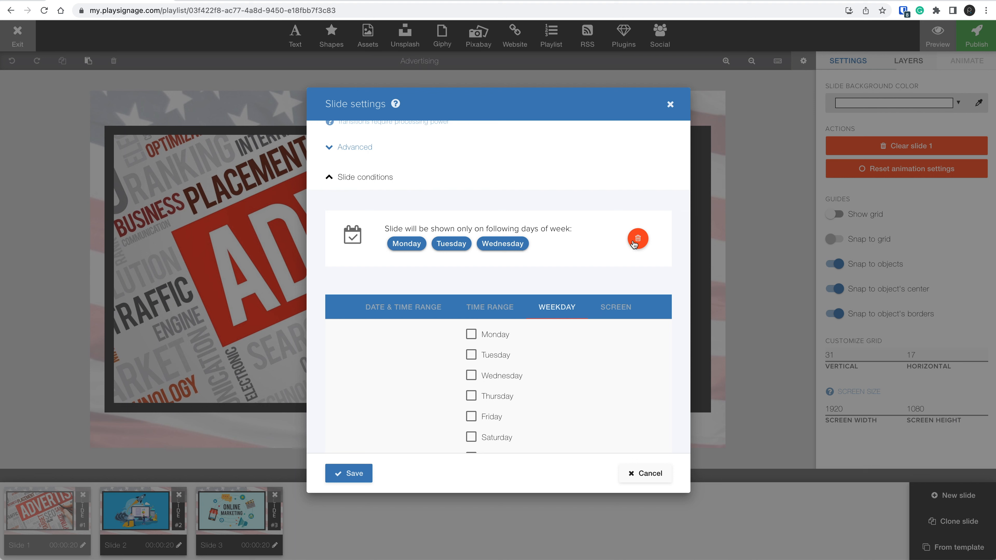
click(637, 238)
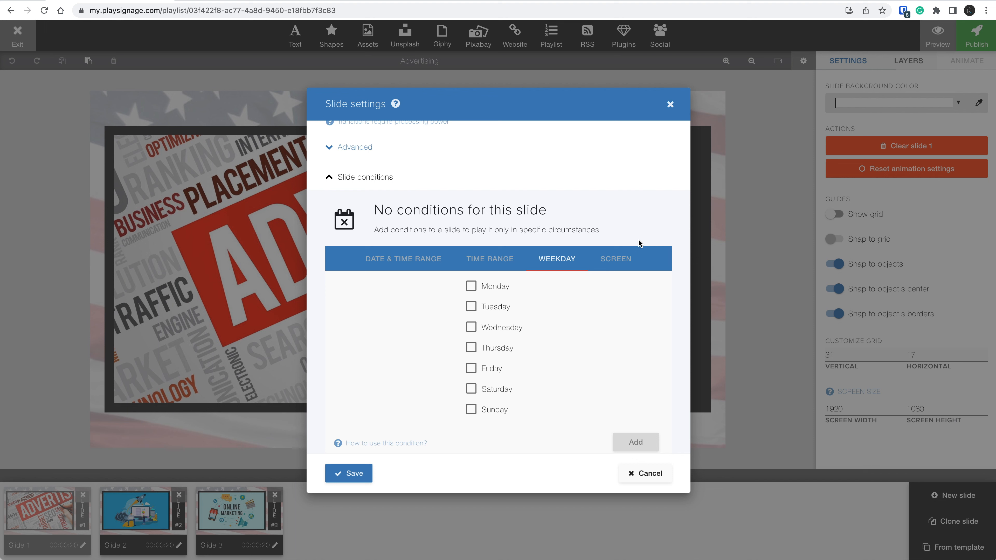
mouse_move(621, 264)
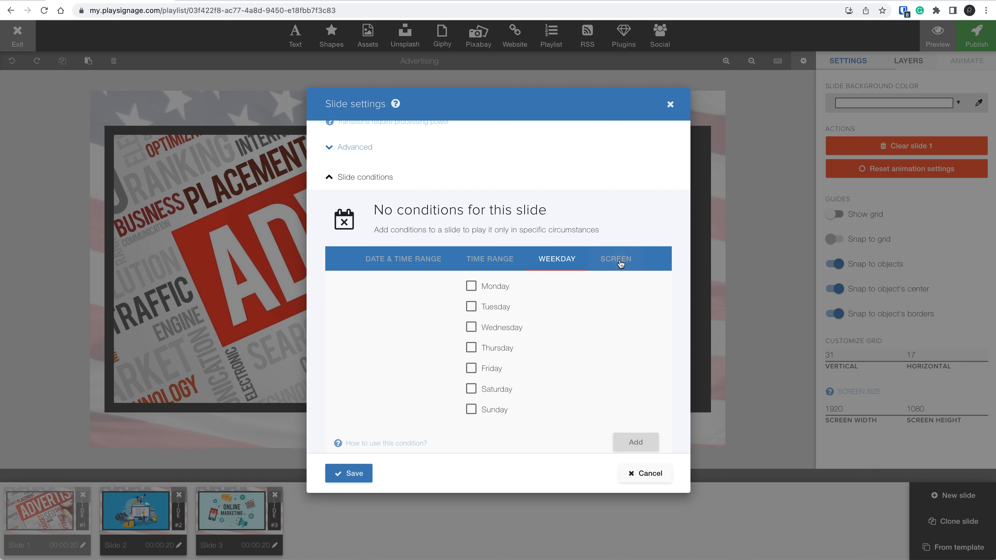
Step: Add a screen condition limiting Slide 1 to the Amazon FireTV Stick player and save
click(615, 258)
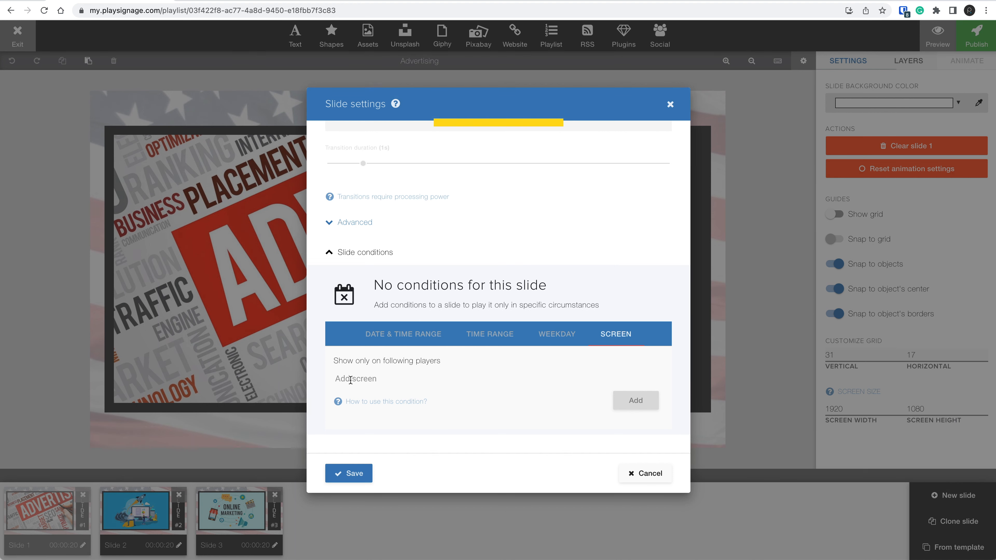
text(ama)
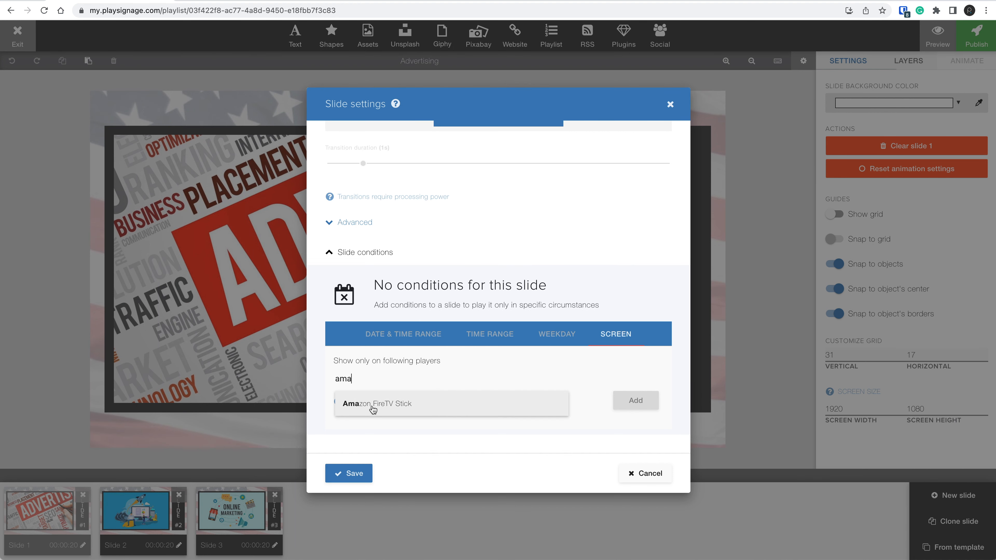
click(635, 401)
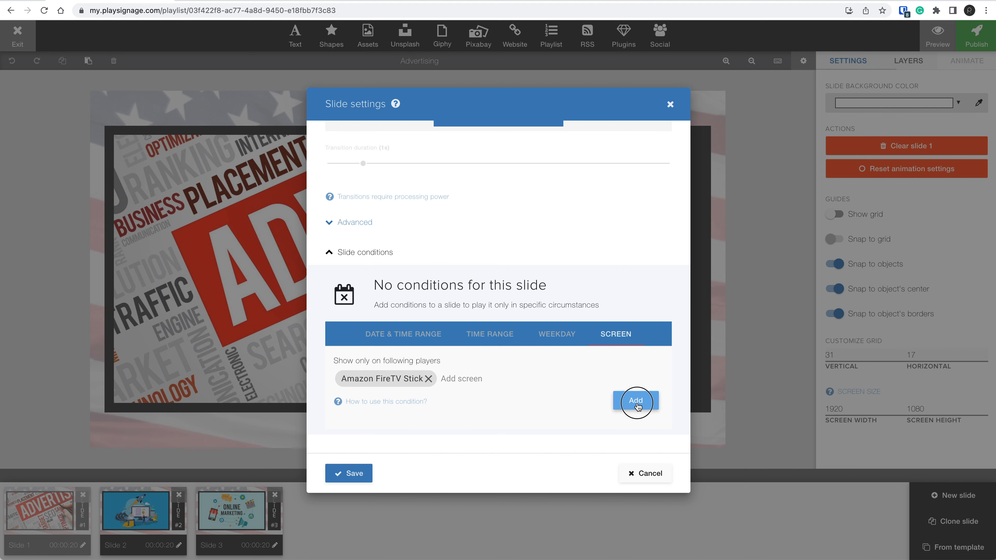
click(635, 401)
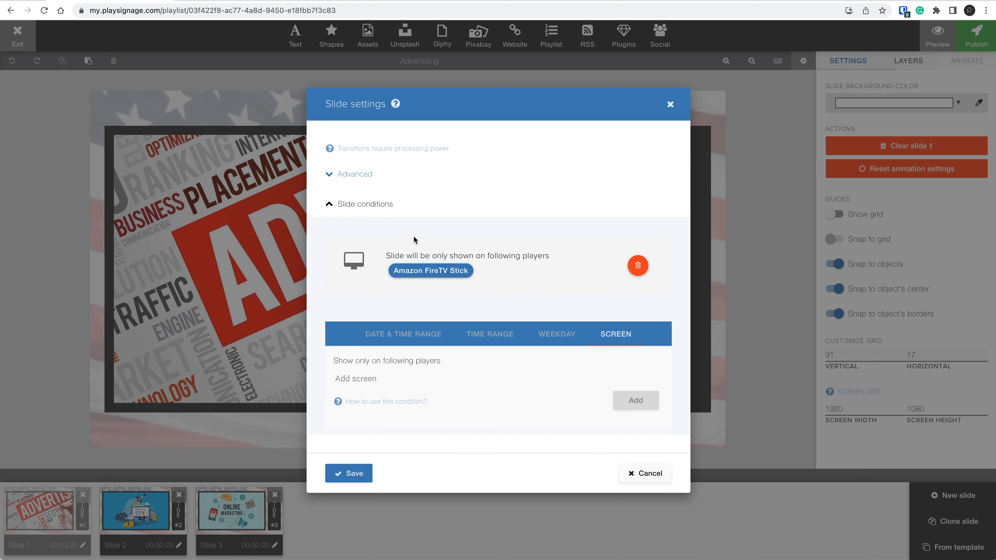
mouse_move(435, 410)
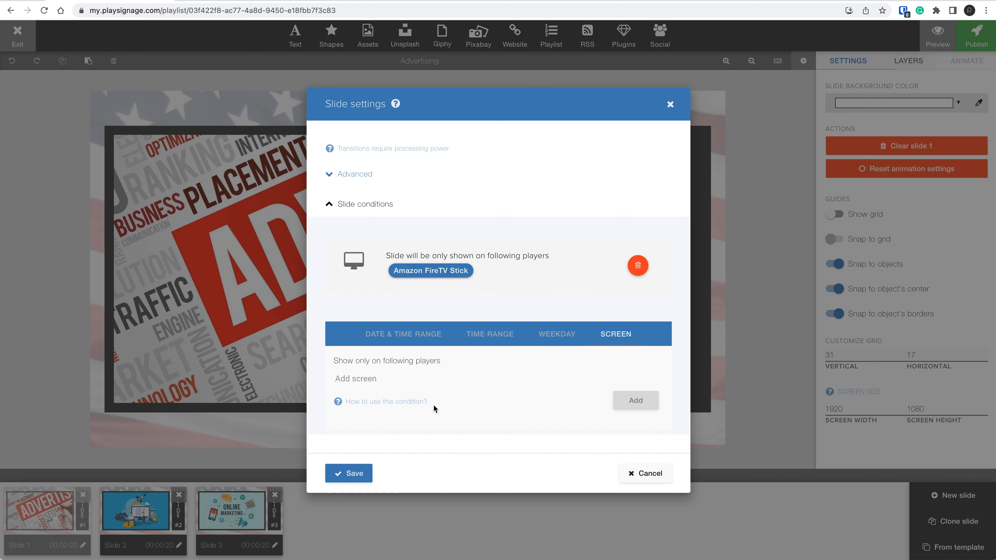
mouse_move(348, 474)
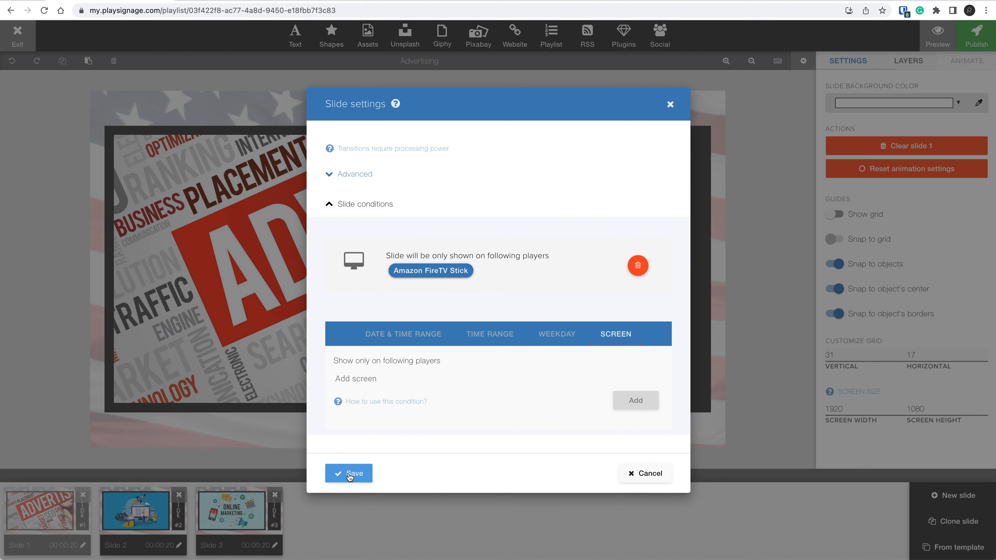
click(348, 474)
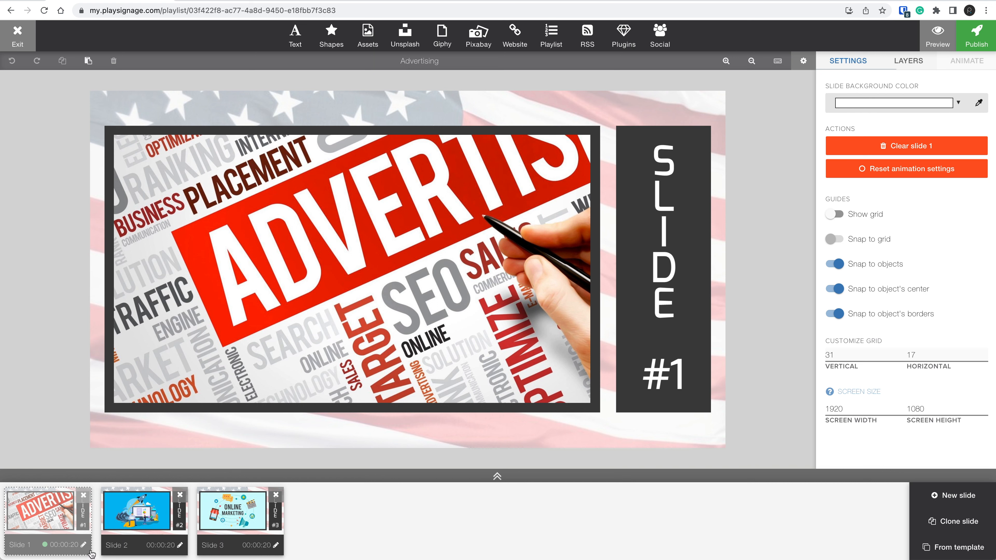
mouse_move(10, 491)
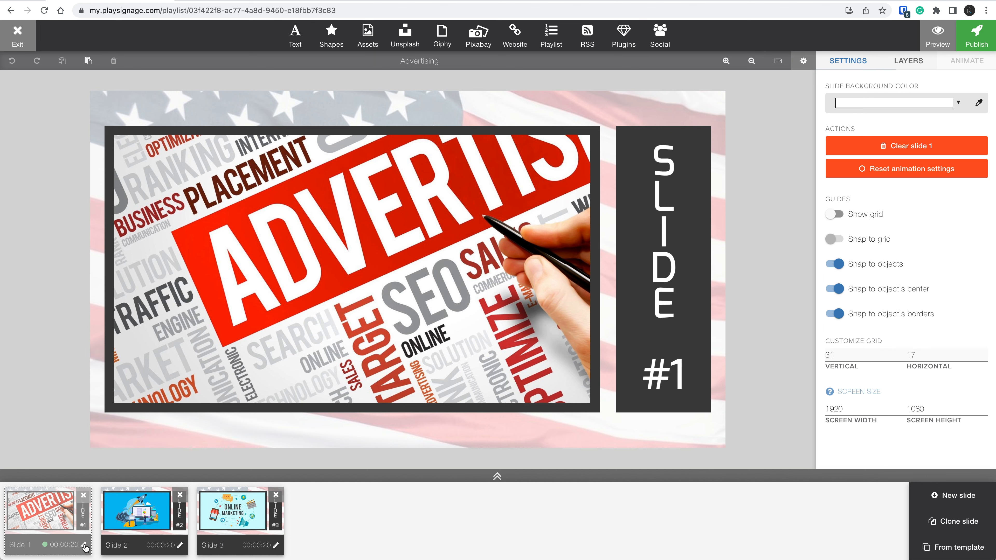
Step: Give Slide 1 a March 27–28, 2023 date-range condition and save, marking it not playing
click(83, 544)
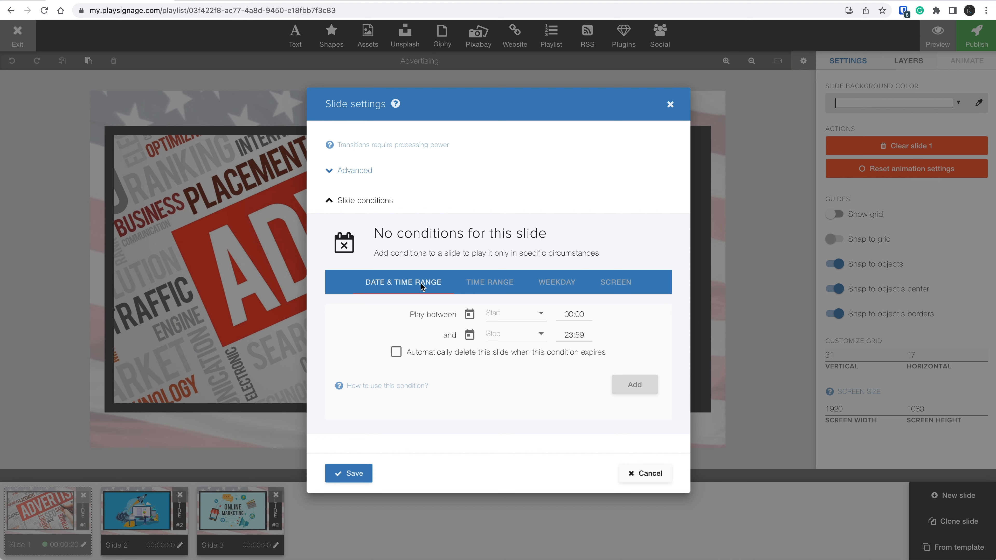
click(509, 313)
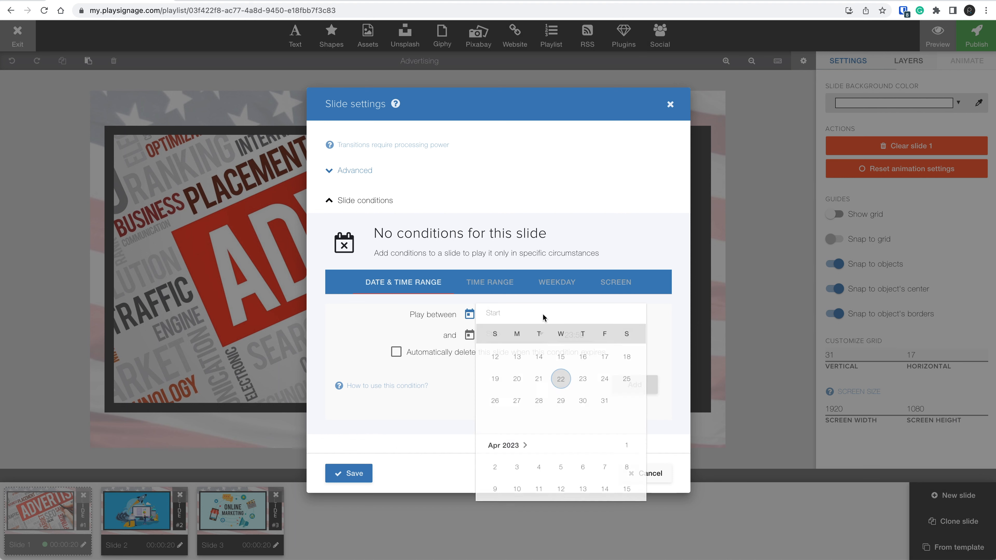
click(561, 379)
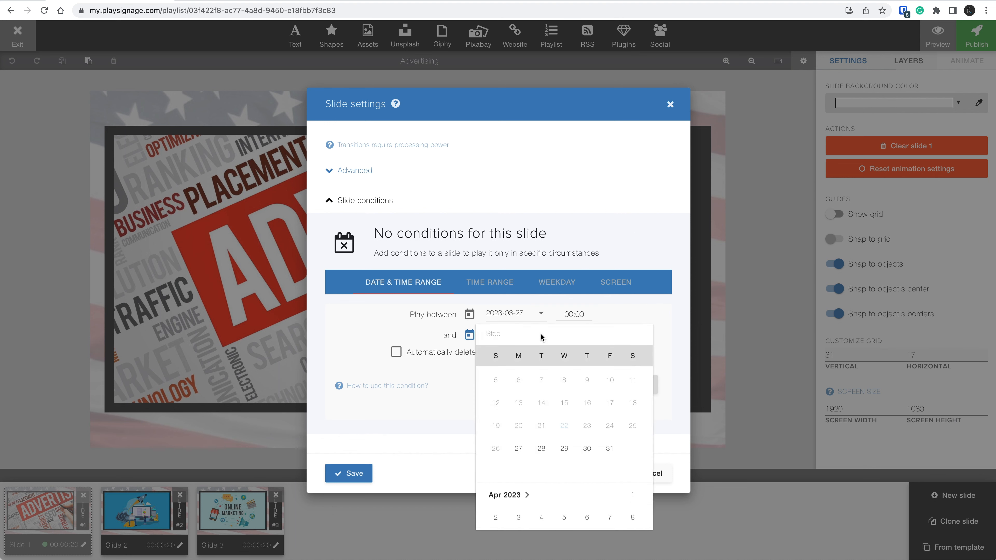
click(541, 448)
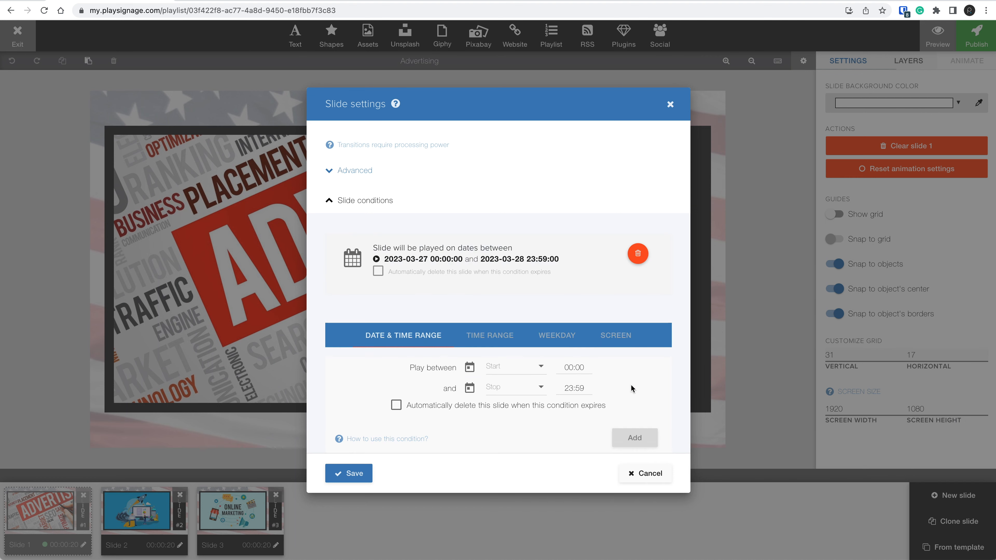
click(645, 473)
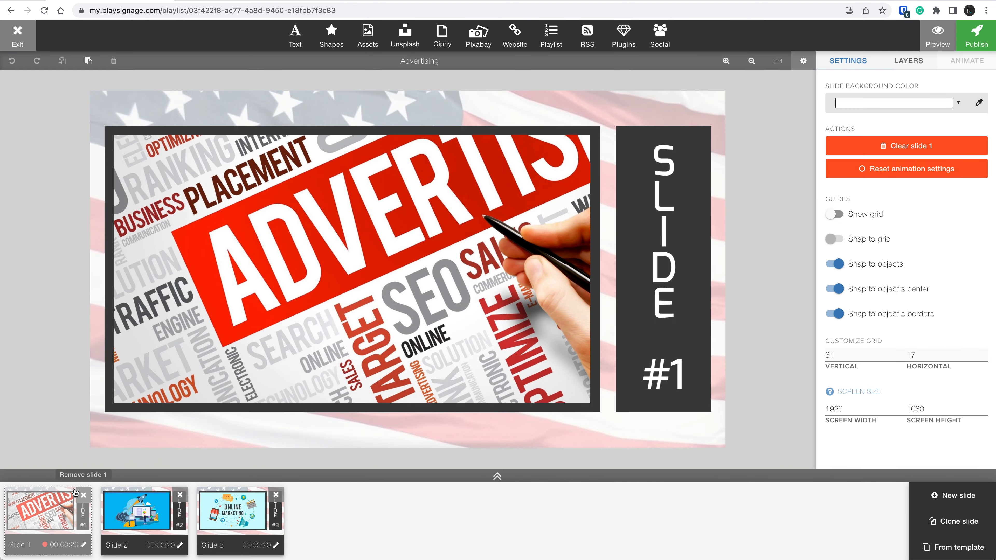